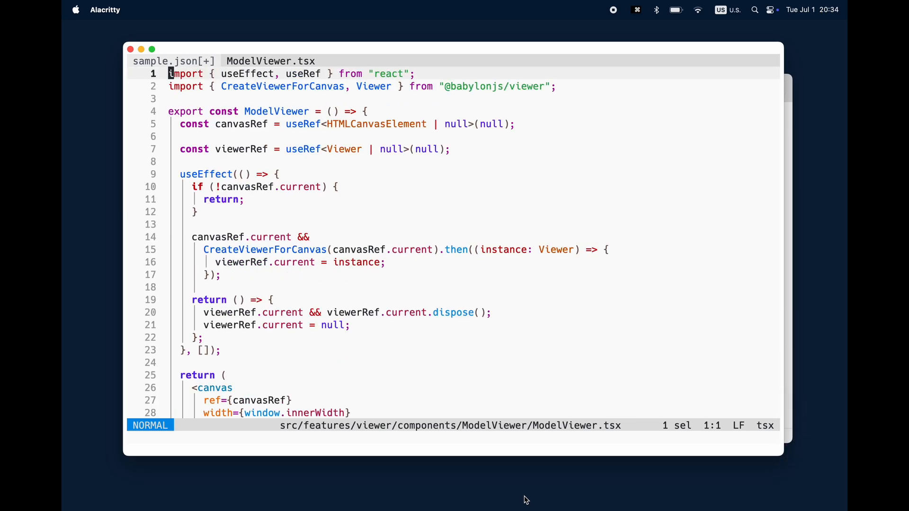
Return to line 1 with :1, then search for 'th' to land on 'then' at line 15
{"action": "type", "text": ":1"}
{"action": "type", "text": "th"}
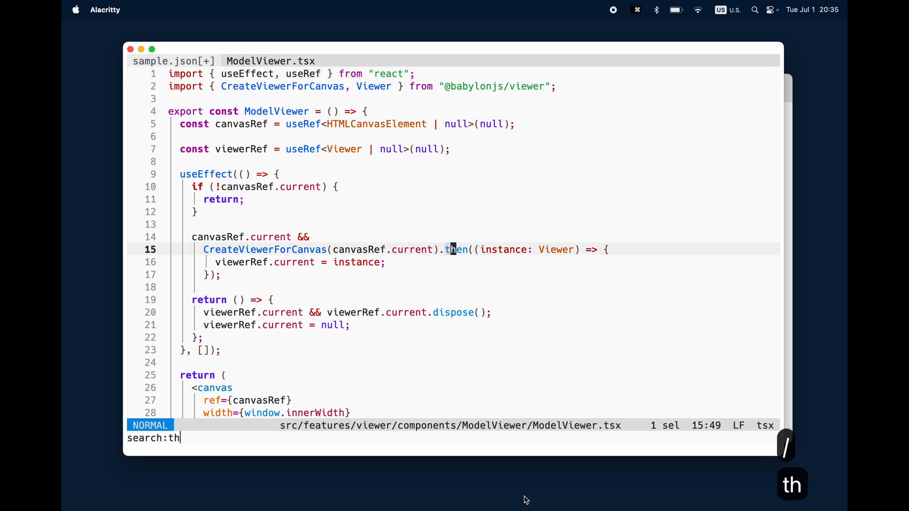
Repeat the search with n, search for 'viewerRef', then show gw jump labels and enter b
{"action": "type", "text": "n"}
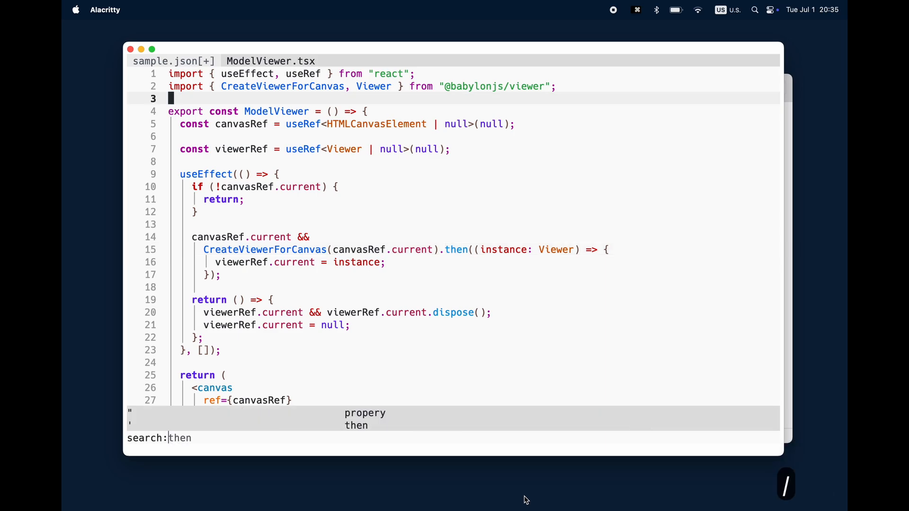
{"action": "type", "text": "viewerRef"}
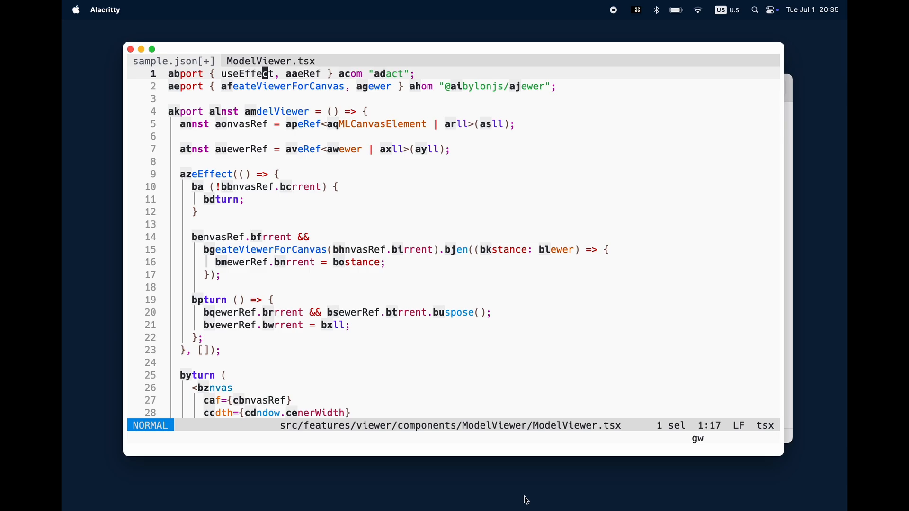
{"action": "key", "text": "b"}
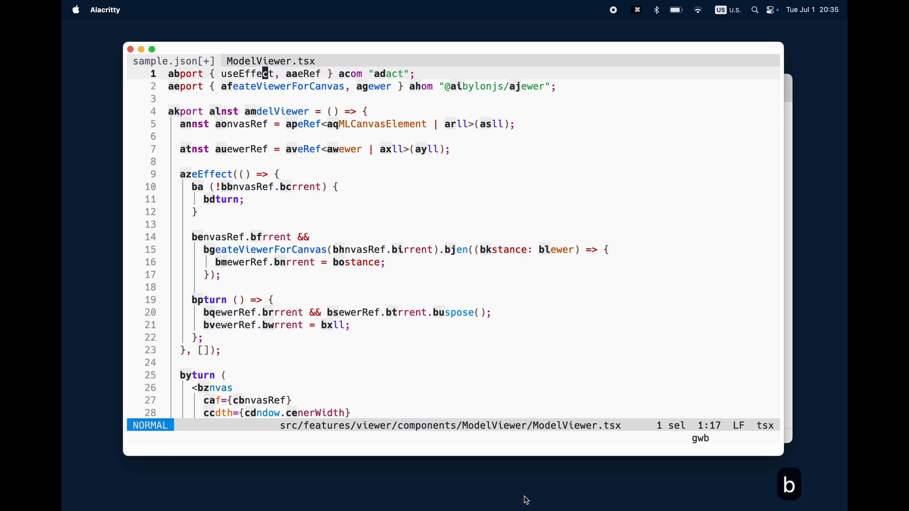